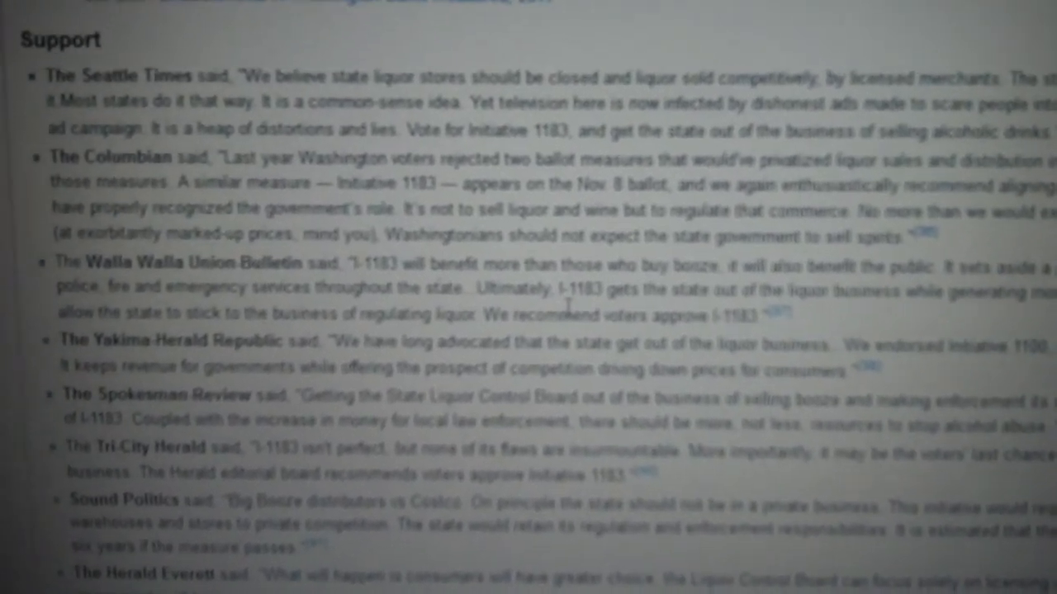
pyautogui.scroll(-3)
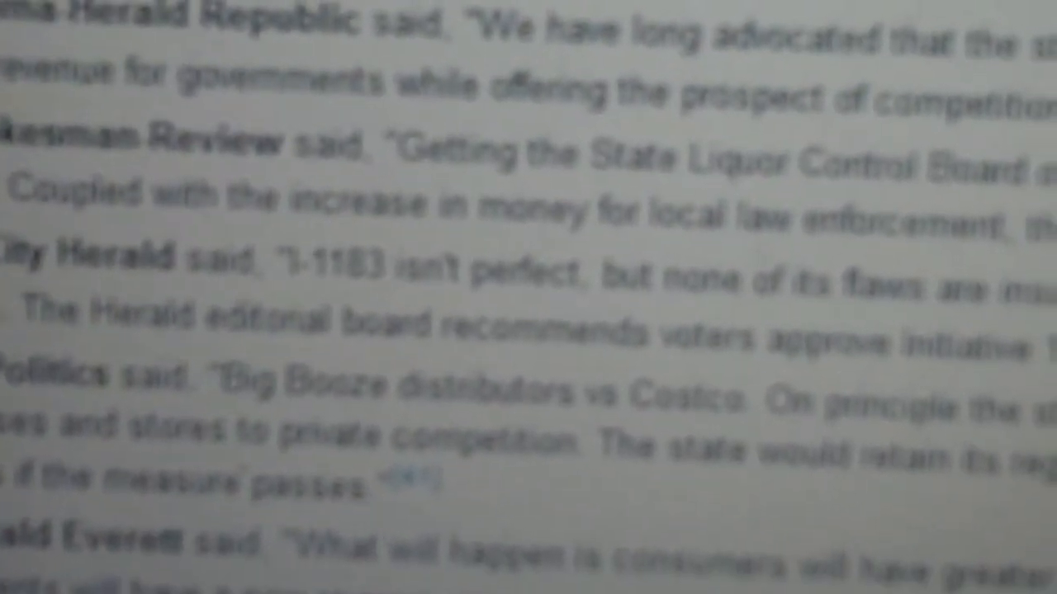
pyautogui.scroll(-3)
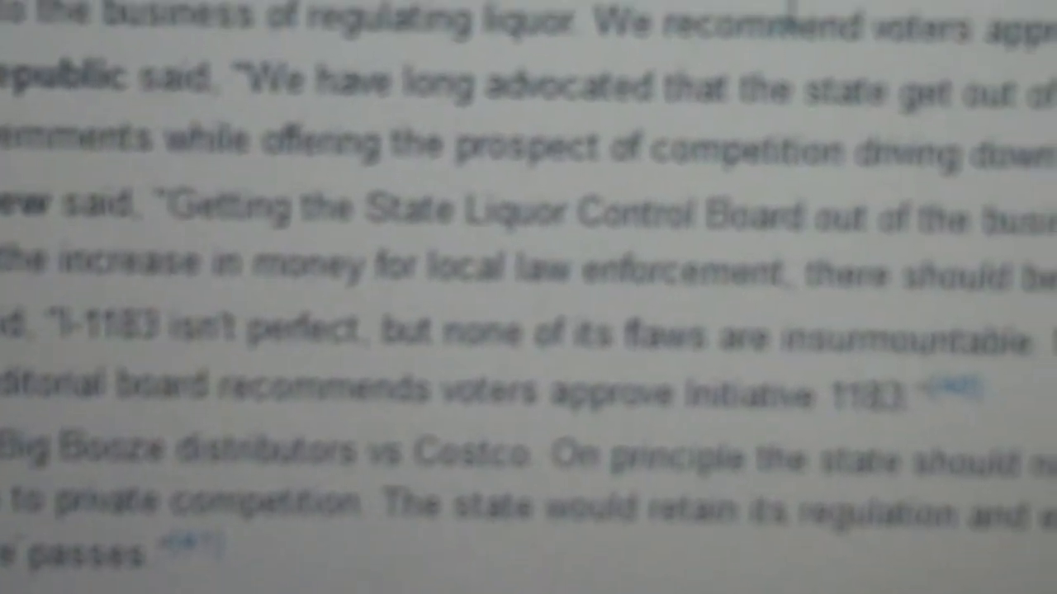
pyautogui.scroll(-3)
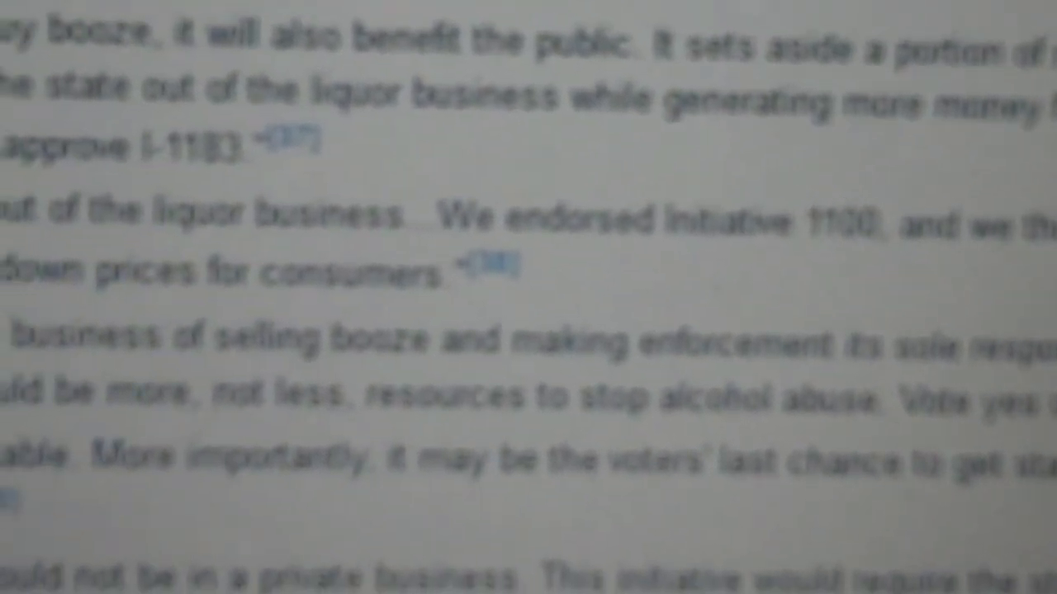
pyautogui.scroll(-3)
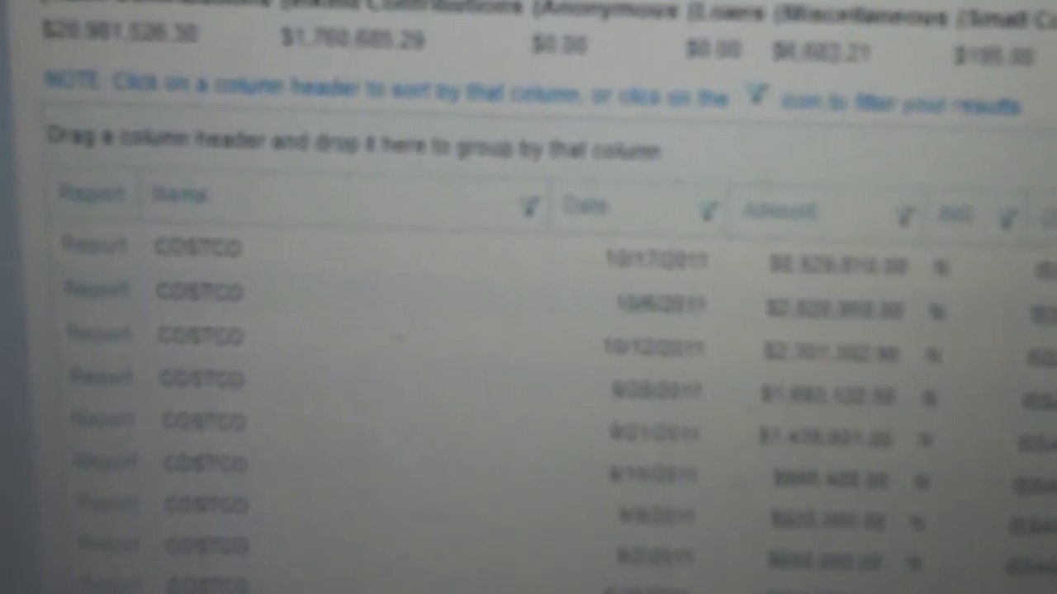
pyautogui.scroll(-3)
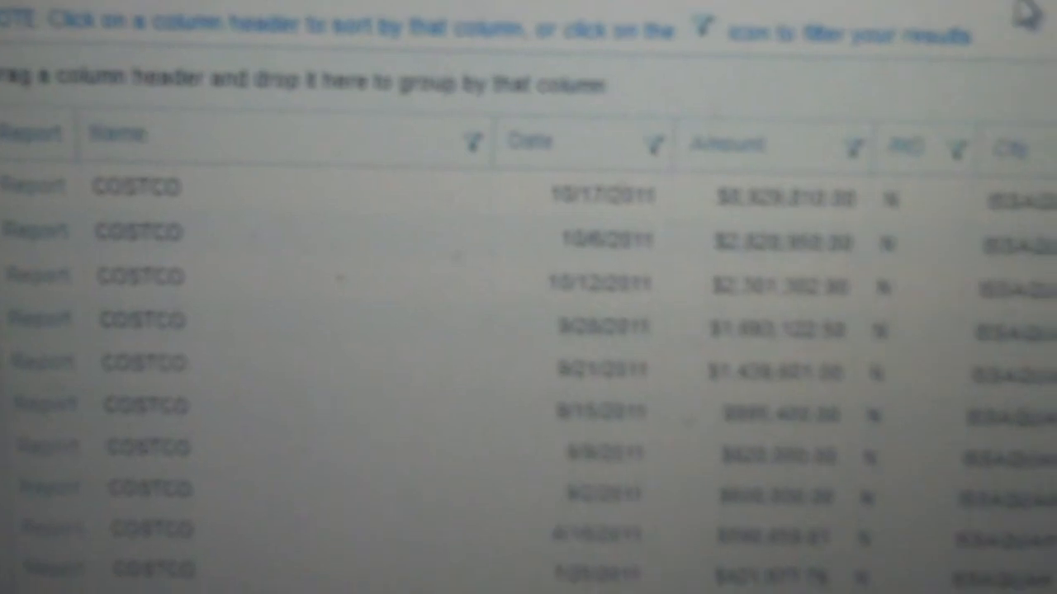